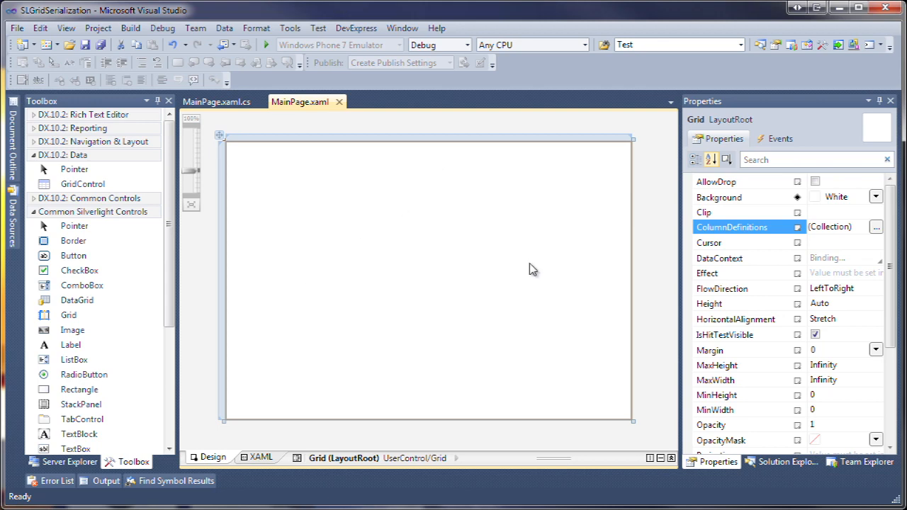
# Review the solution's data model and products data service files.
pyautogui.click(783, 462)
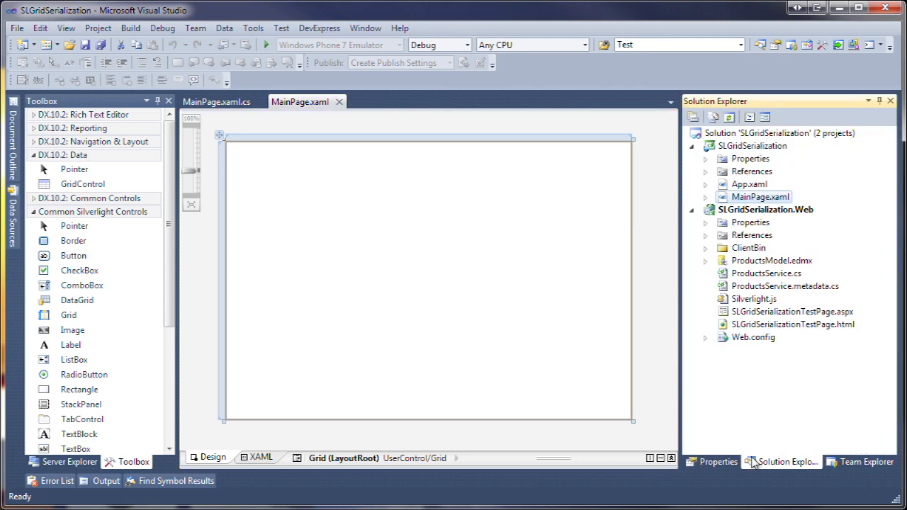
pyautogui.click(771, 260)
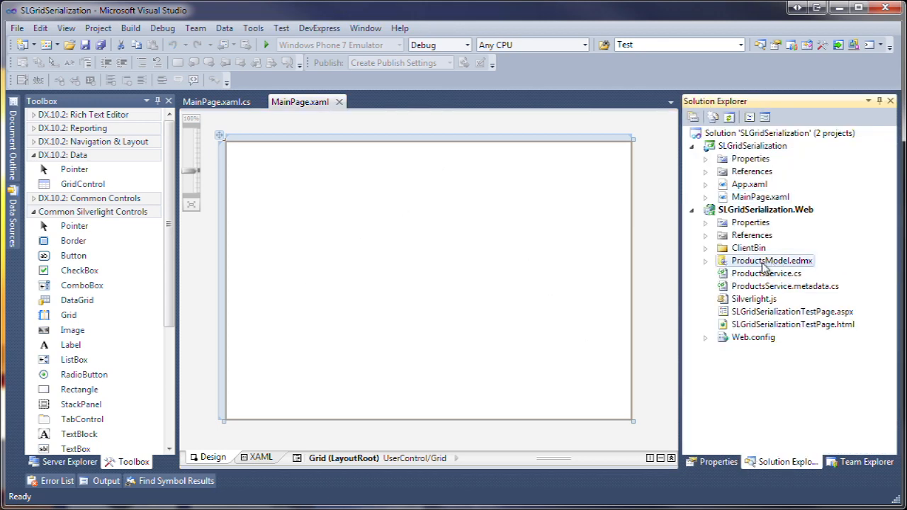
pyautogui.click(766, 272)
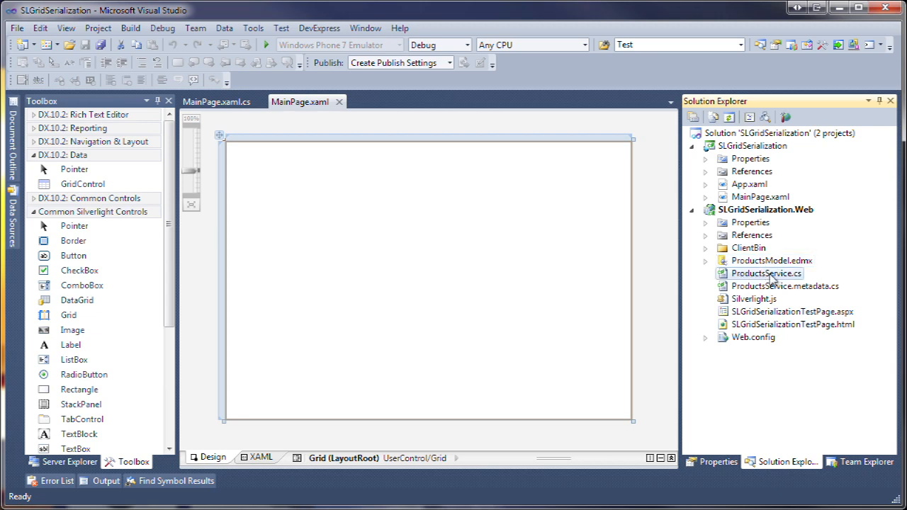
pyautogui.click(717, 461)
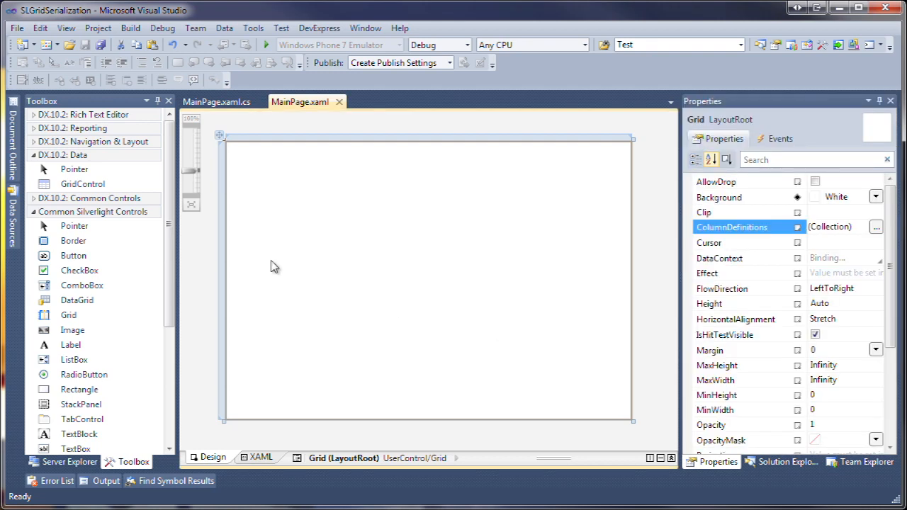
# Add a page-filling layout control with a group headed 'Layout Persistence'.
pyautogui.scroll(-3)
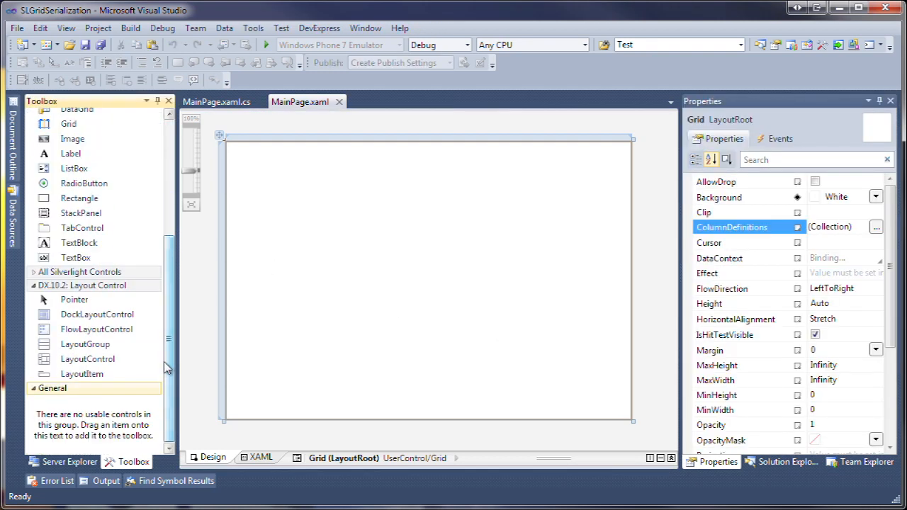
pyautogui.click(87, 358)
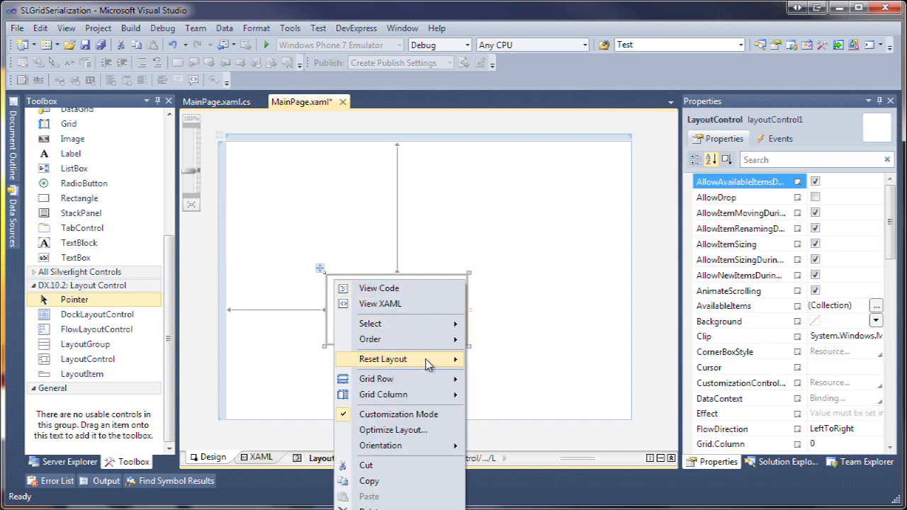
pyautogui.click(383, 359)
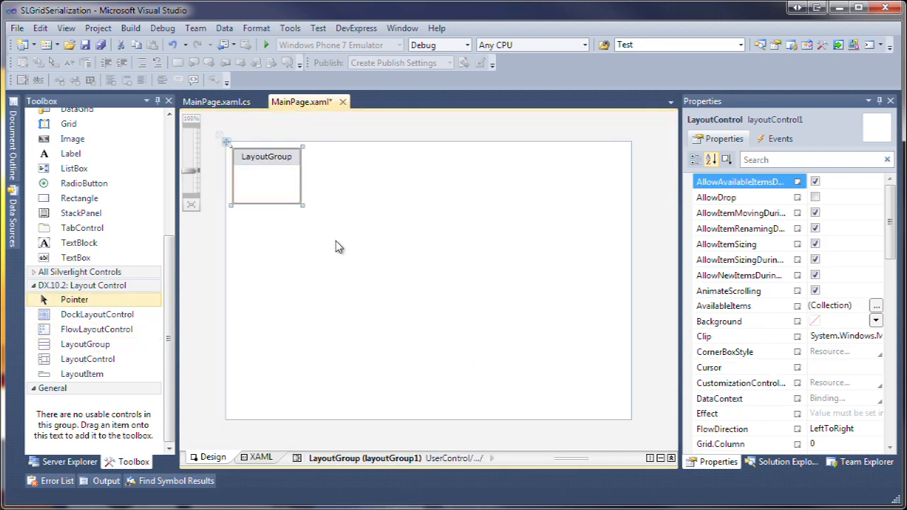
pyautogui.rightClick(266, 156)
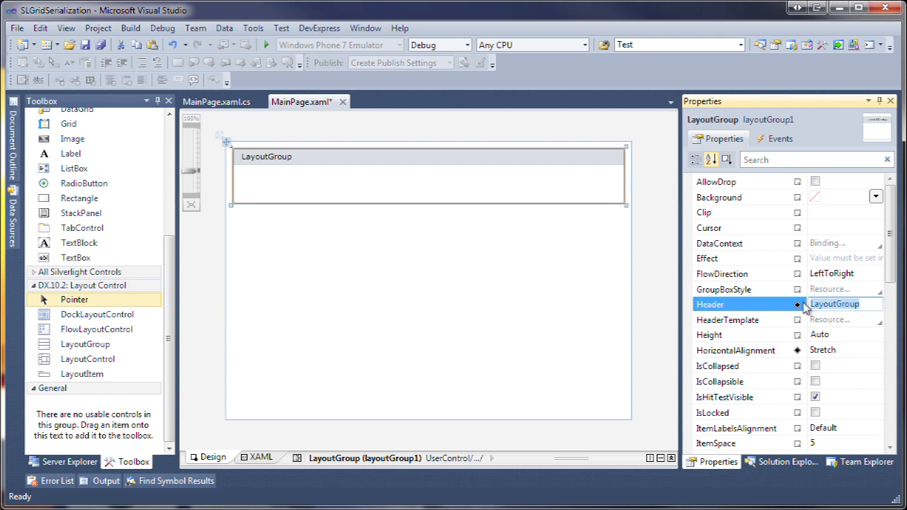
pyautogui.write('Layout Persistence Options')
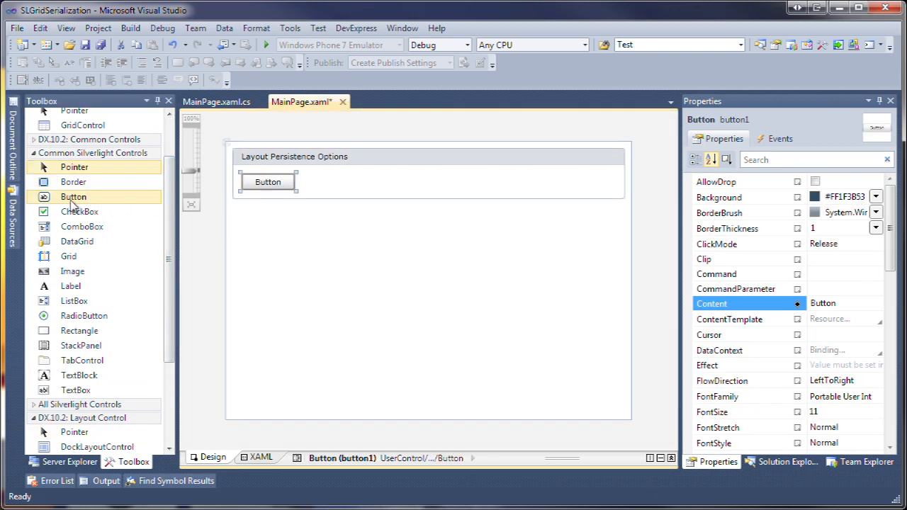
# Add a second button, stretch both, and label them 'Save Grid Layout' and 'Load Grid Layout'.
pyautogui.moveTo(74, 196); pyautogui.dragTo(324, 182)
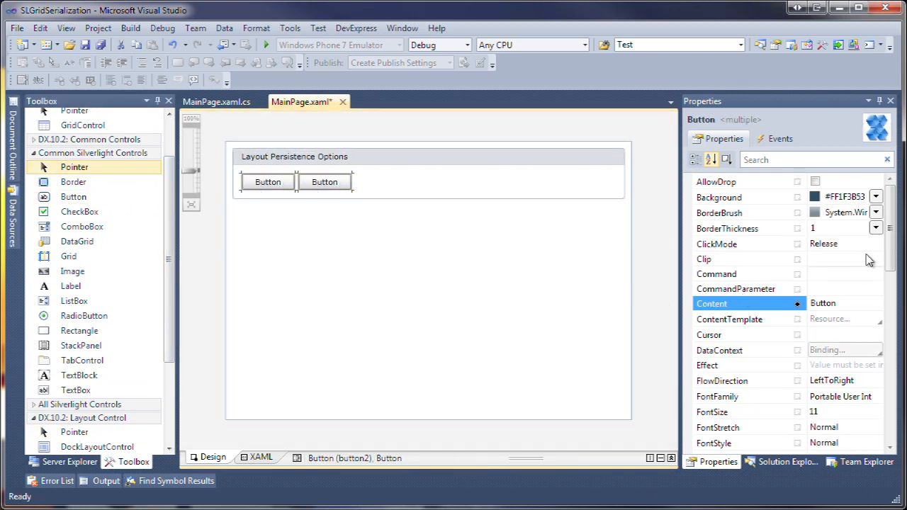
pyautogui.scroll(-3)
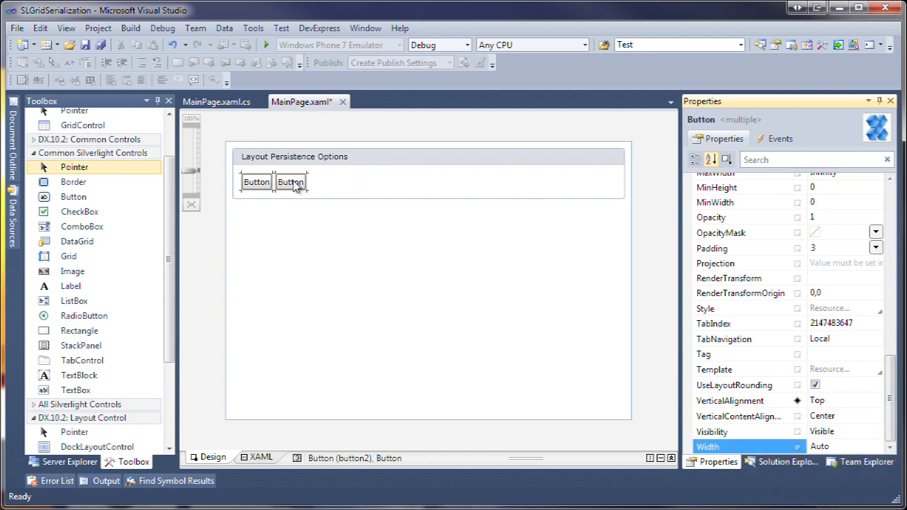
pyautogui.rightClick(290, 182)
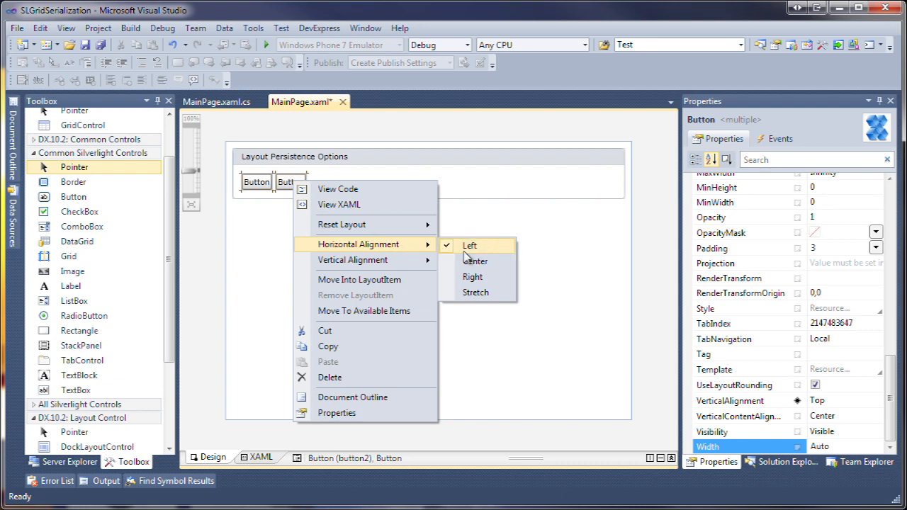
pyautogui.click(476, 293)
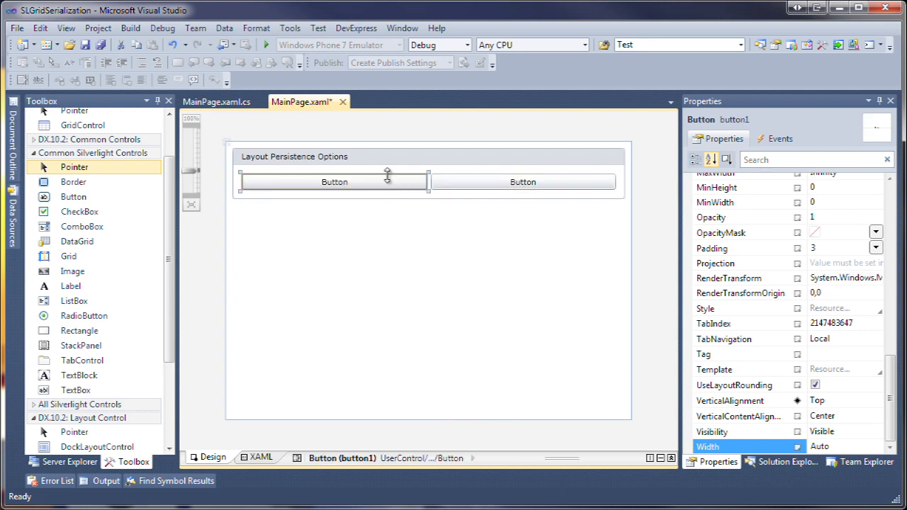
pyautogui.scroll(-3)
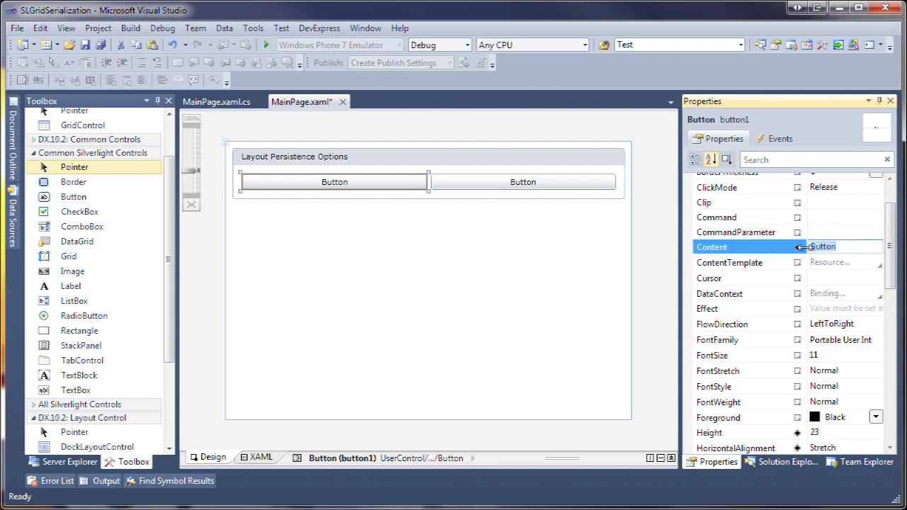
pyautogui.write('Save Grid Layout')
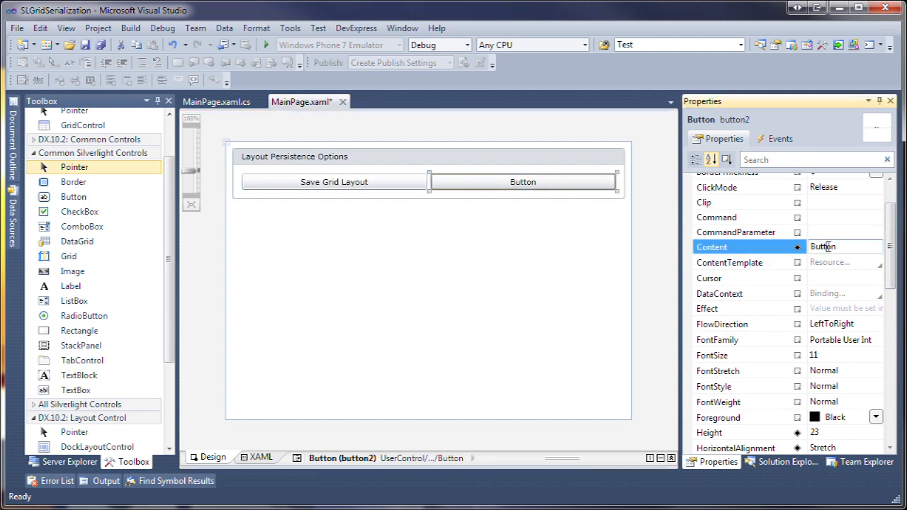
pyautogui.write('Load Grid Layout')
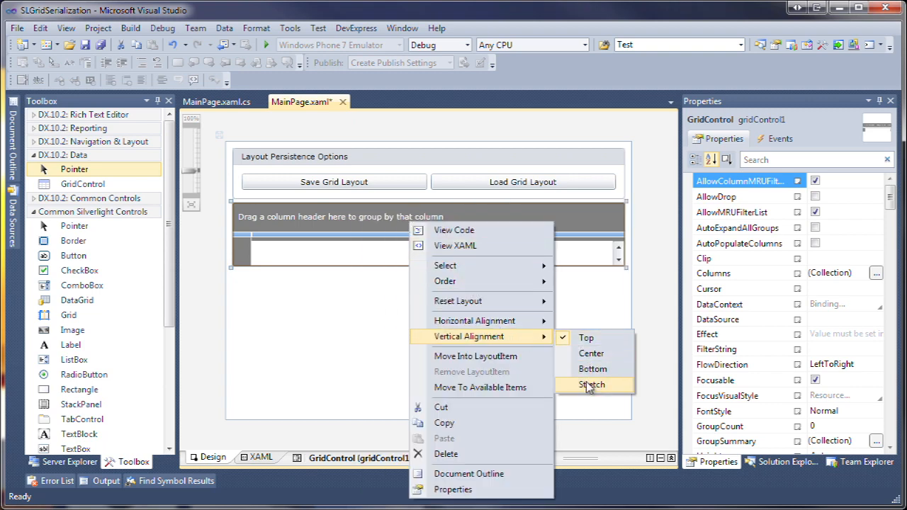
# Set the grid control's Vertical Alignment to Stretch beneath the buttons.
pyautogui.click(592, 384)
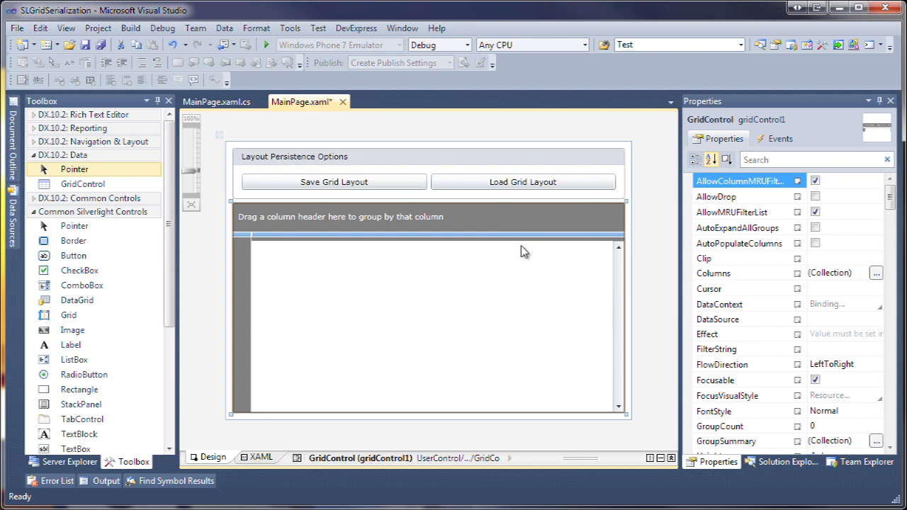
# Enable grid column auto-generation and an always-shown filter panel, then generate the Save button's Click handler.
pyautogui.click(739, 243)
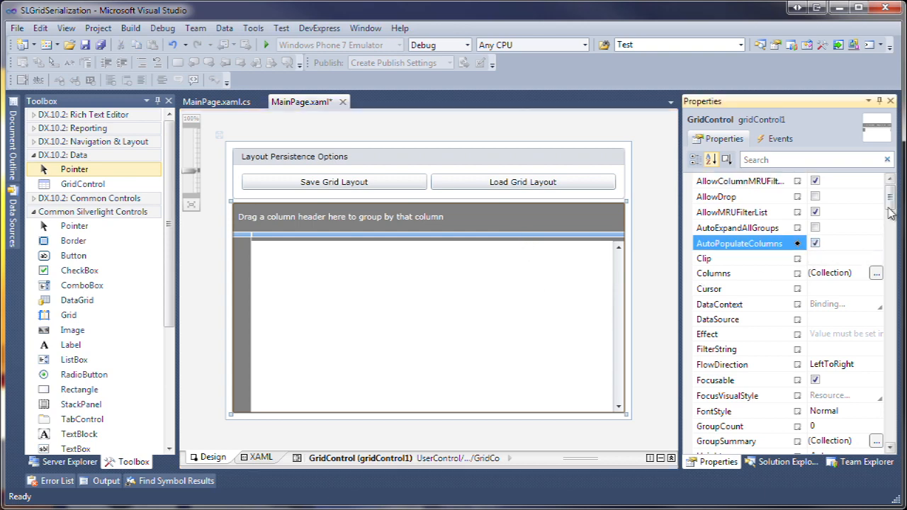
pyautogui.scroll(-3)
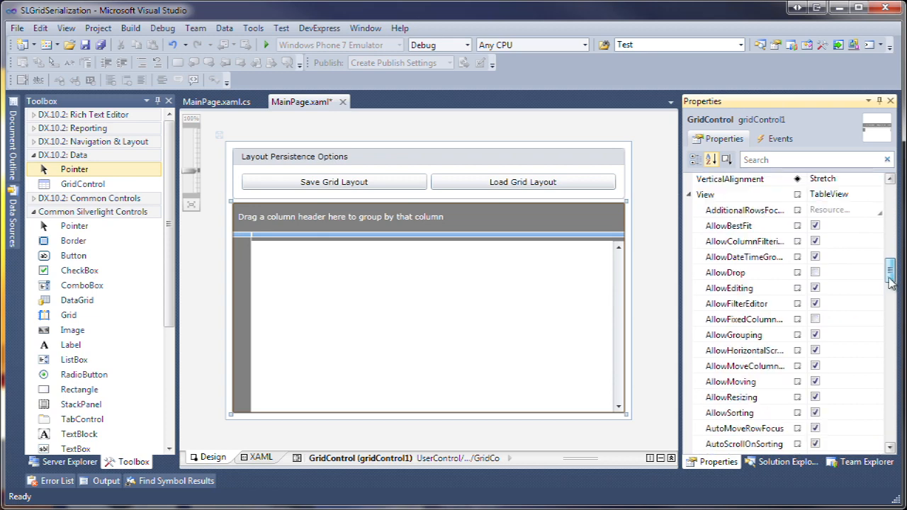
pyautogui.scroll(-3)
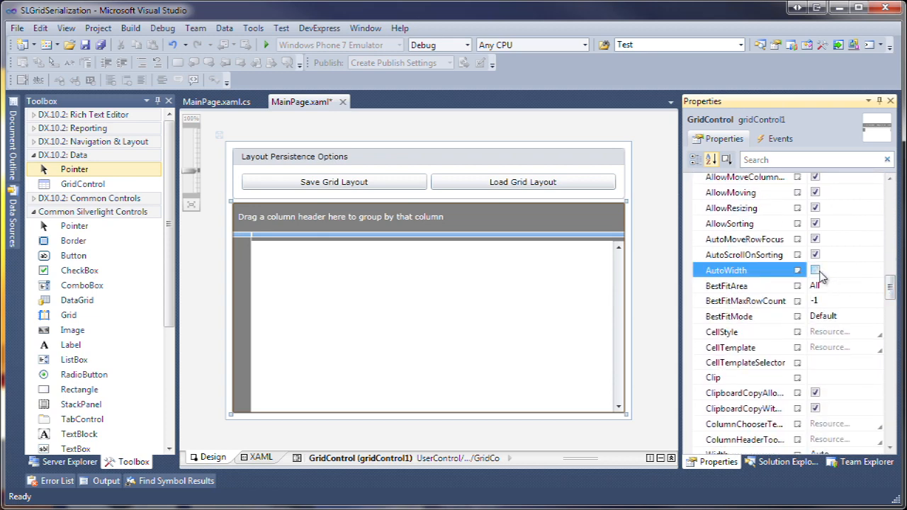
pyautogui.scroll(-3)
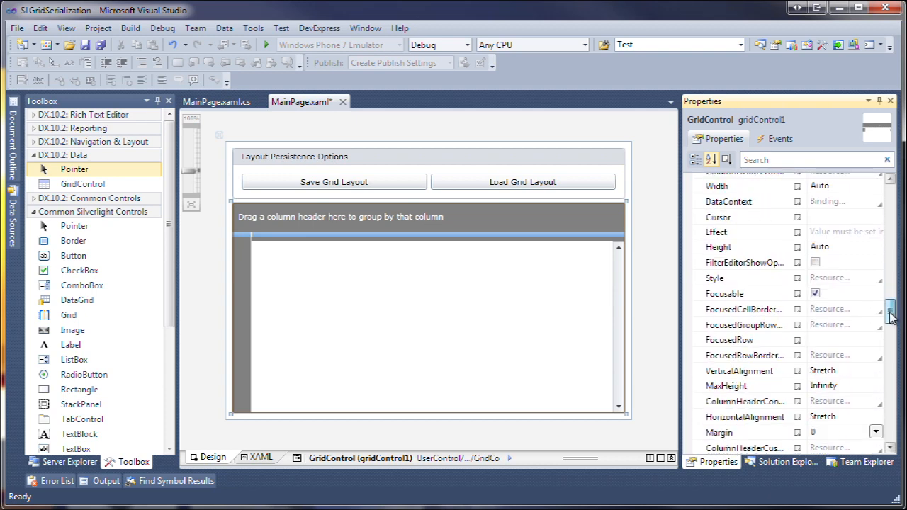
pyautogui.scroll(-3)
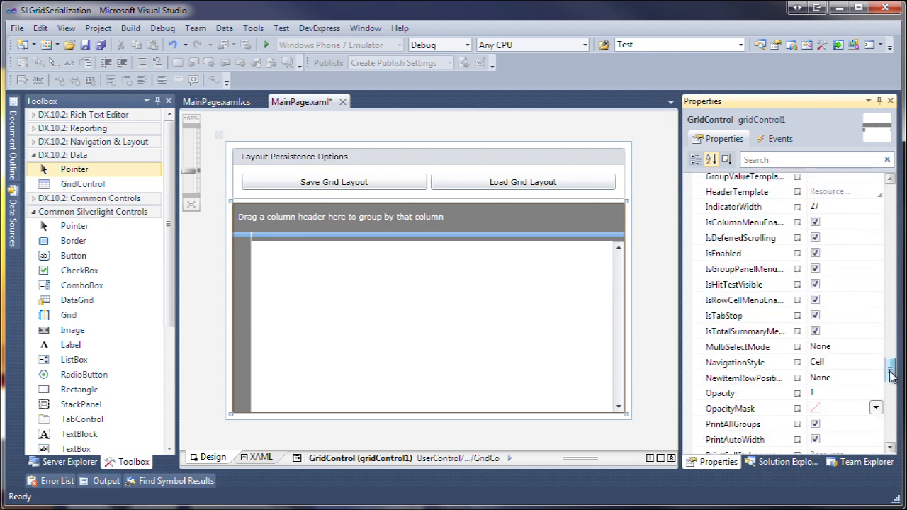
pyautogui.scroll(-3)
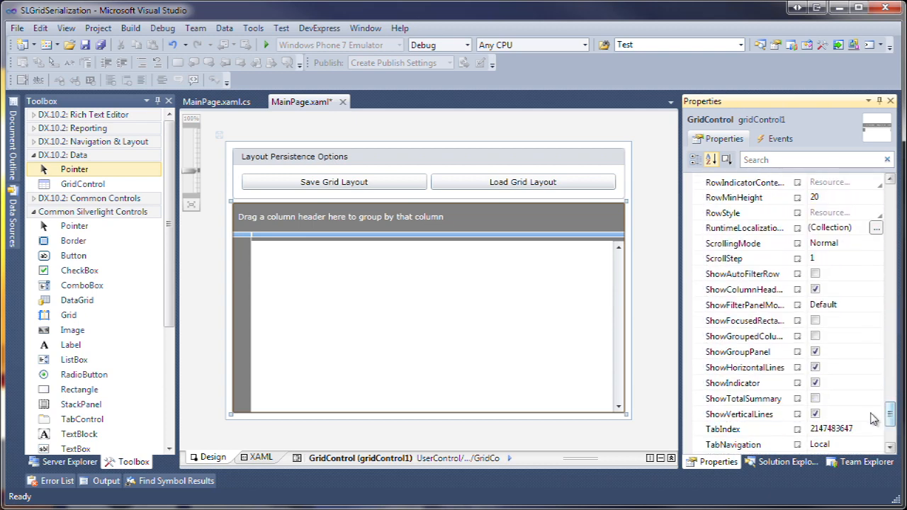
pyautogui.click(877, 304)
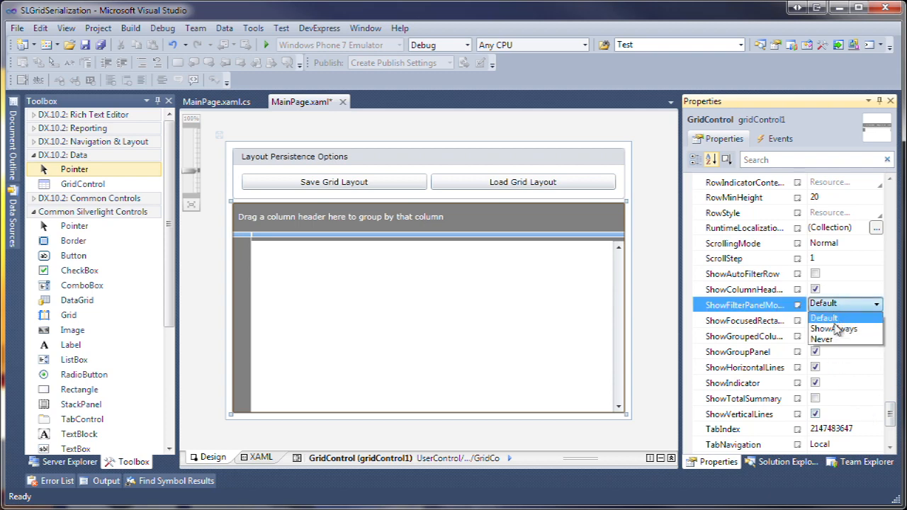
pyautogui.click(833, 328)
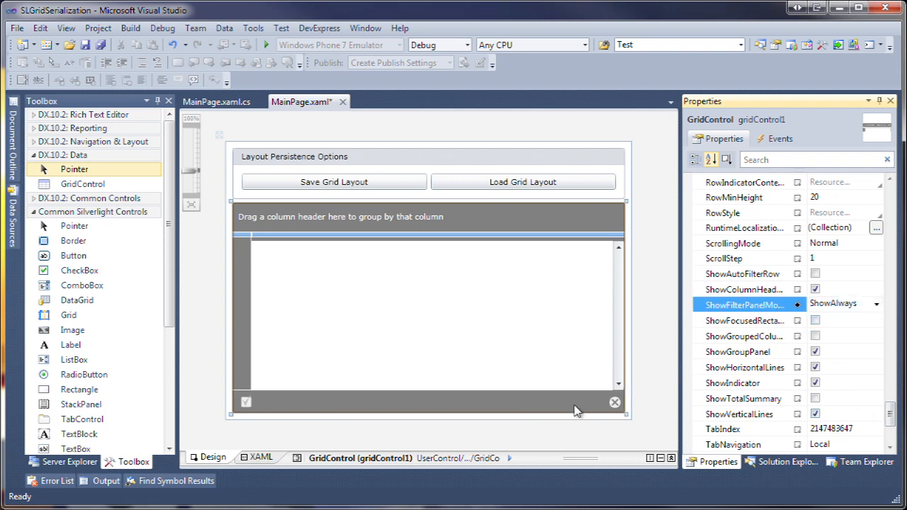
pyautogui.moveTo(557, 328)
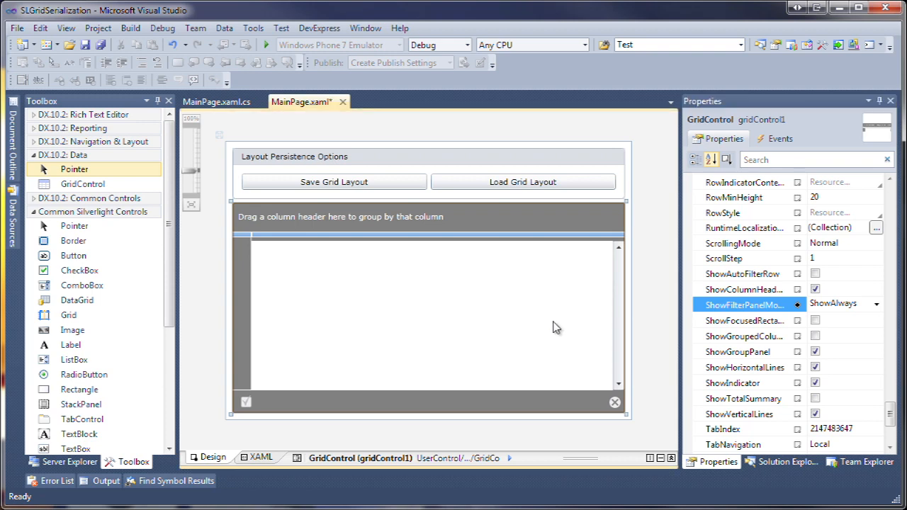
pyautogui.click(333, 182)
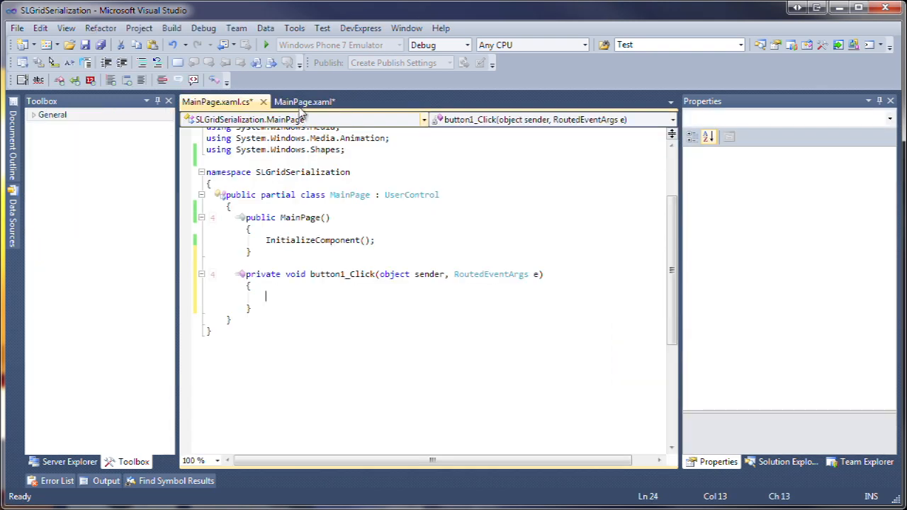
# Add a '_productsContext' ProductsContext field and load products into gridControl1.
pyautogui.click(305, 102)
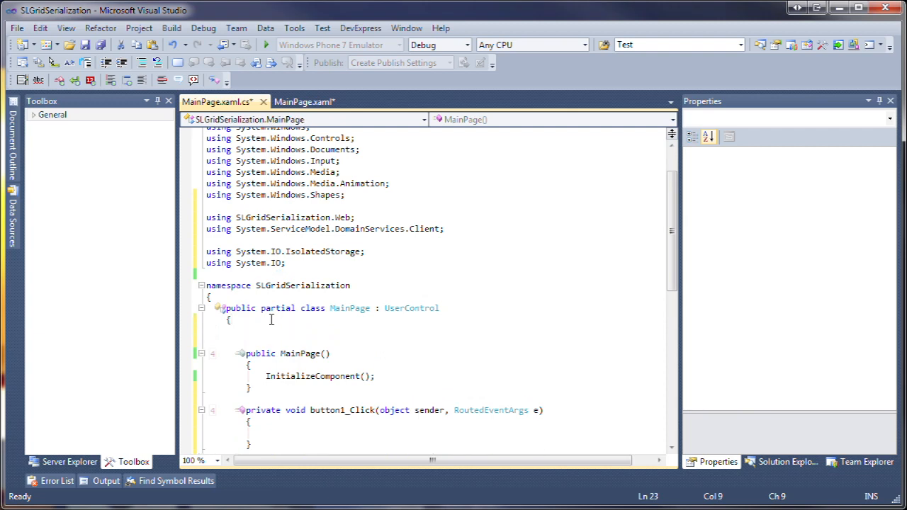
pyautogui.write('private ProductsContext _productsContext = new ProductsContext();')
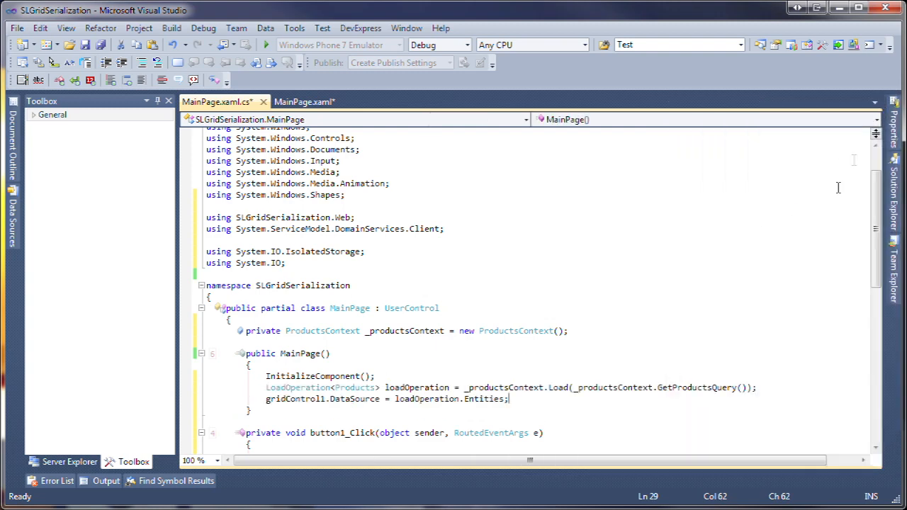
pyautogui.scroll(-3)
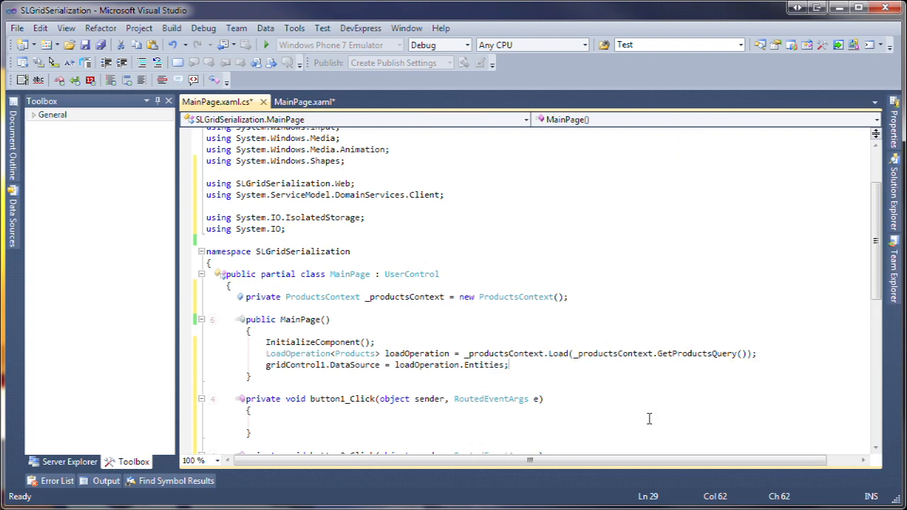
# Declare fileName ('gridLayout') and layoutFolderName fields and write the save and restore handlers.
pyautogui.write('s')
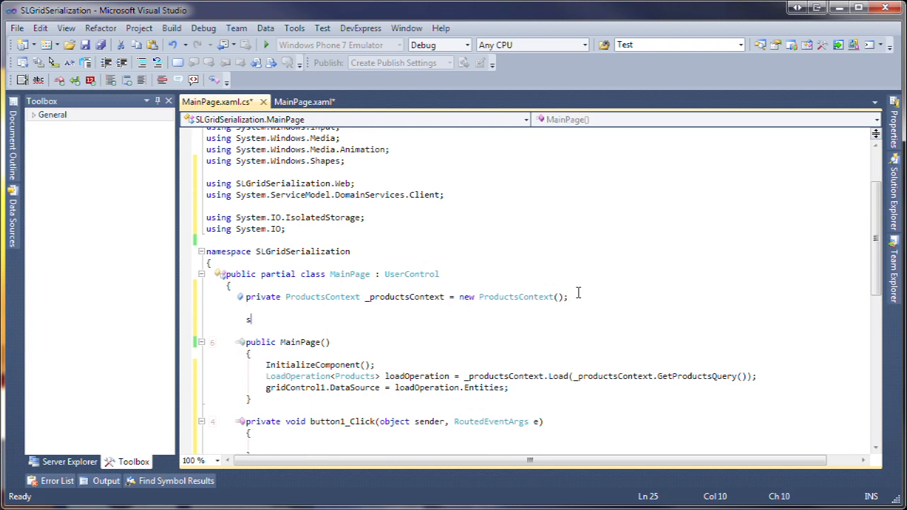
pyautogui.write('tring fileName')
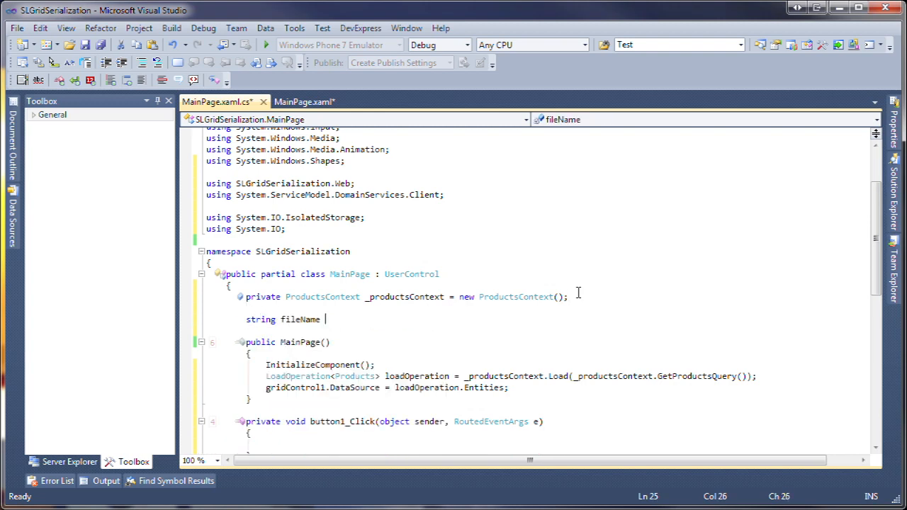
pyautogui.write('="gridLayout.xml";')
pyautogui.write('string')
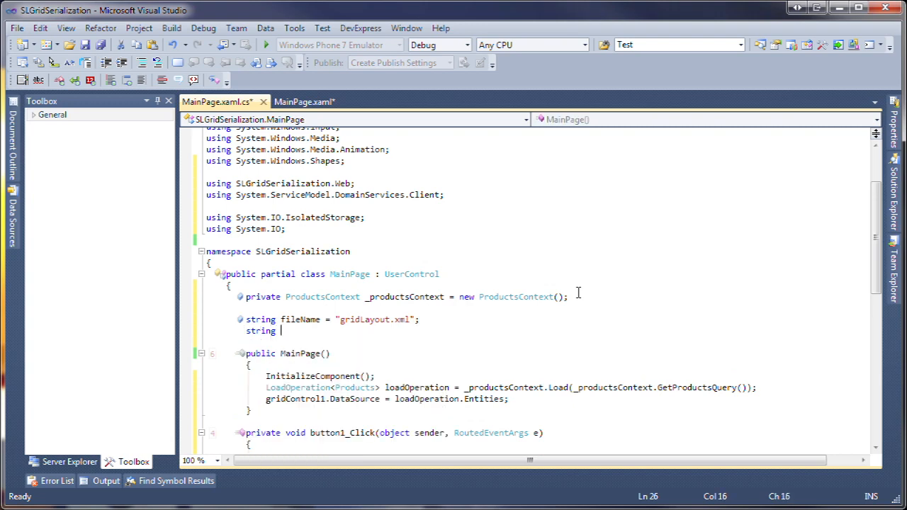
pyautogui.write('layoutFolderName = "gridLayout";')
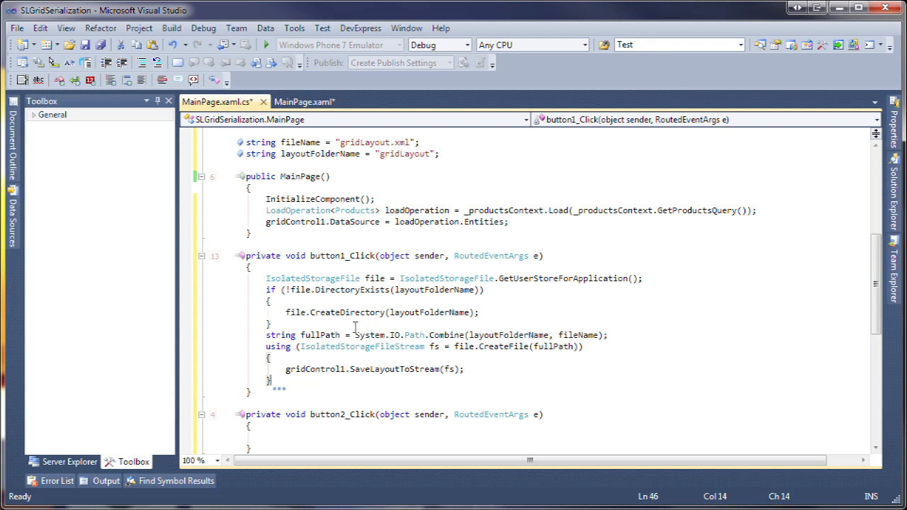
pyautogui.moveTo(470, 368)
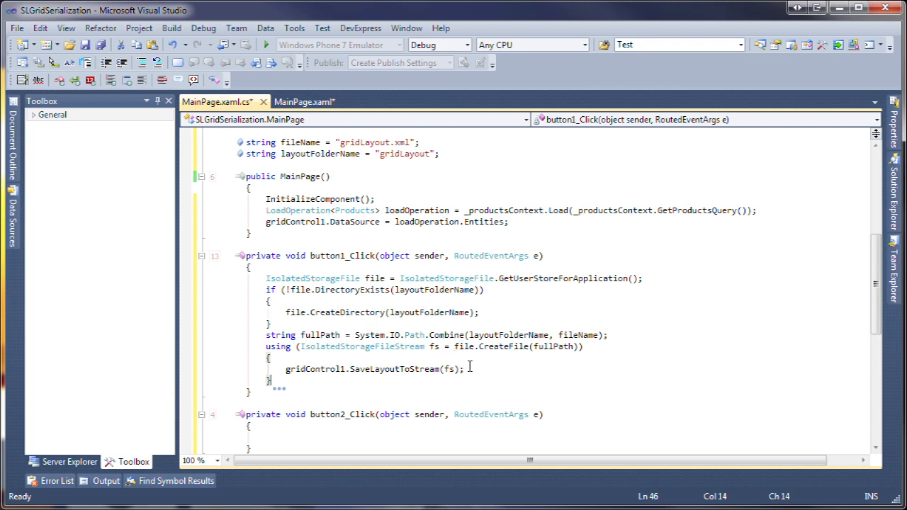
pyautogui.doubleClick(394, 368)
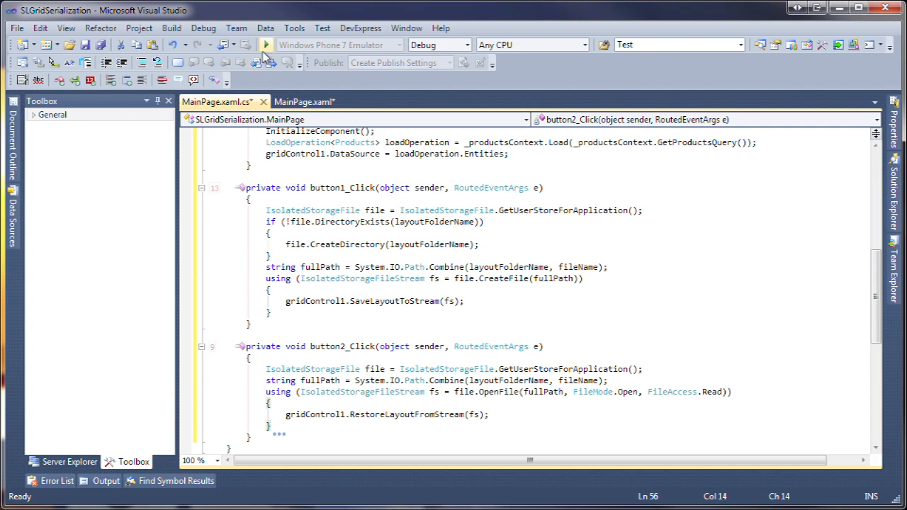
# Run the app and group the grid by Product Name and Discontinued.
pyautogui.click(265, 45)
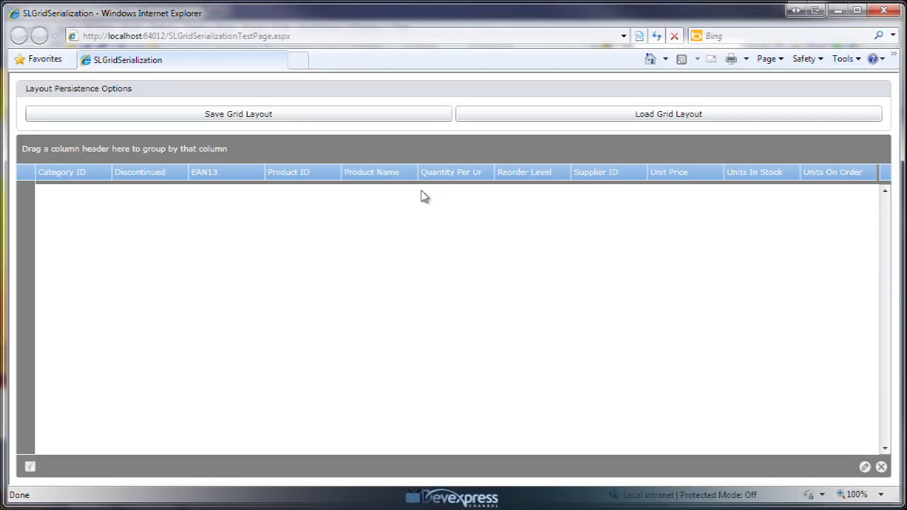
pyautogui.click(668, 113)
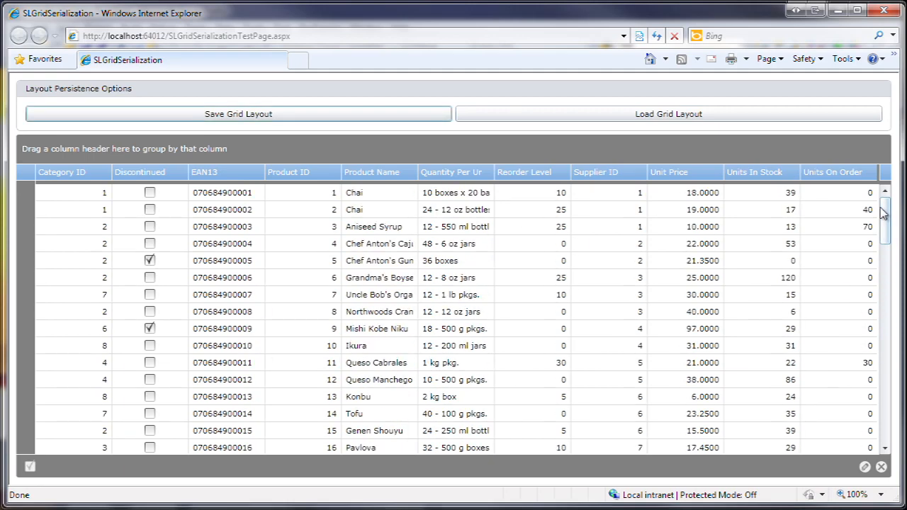
pyautogui.moveTo(371, 171); pyautogui.dragTo(348, 153)
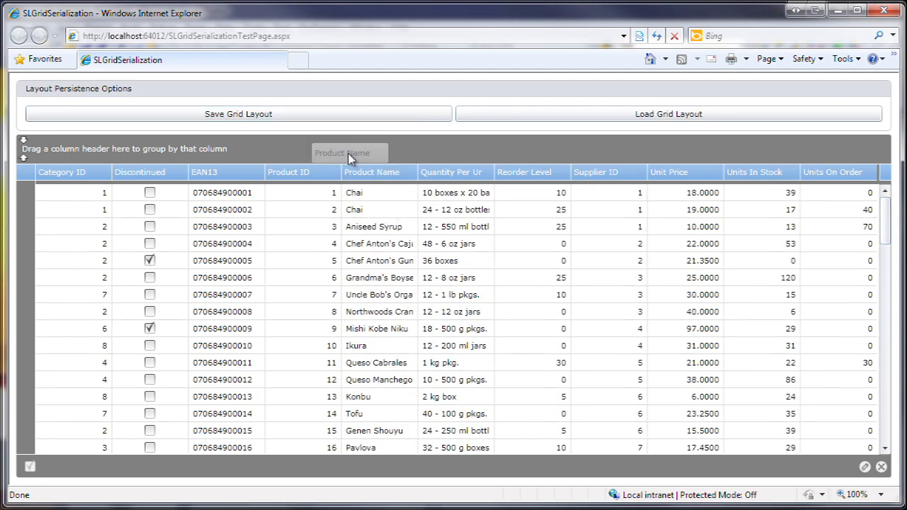
pyautogui.moveTo(349, 153); pyautogui.dragTo(57, 148)
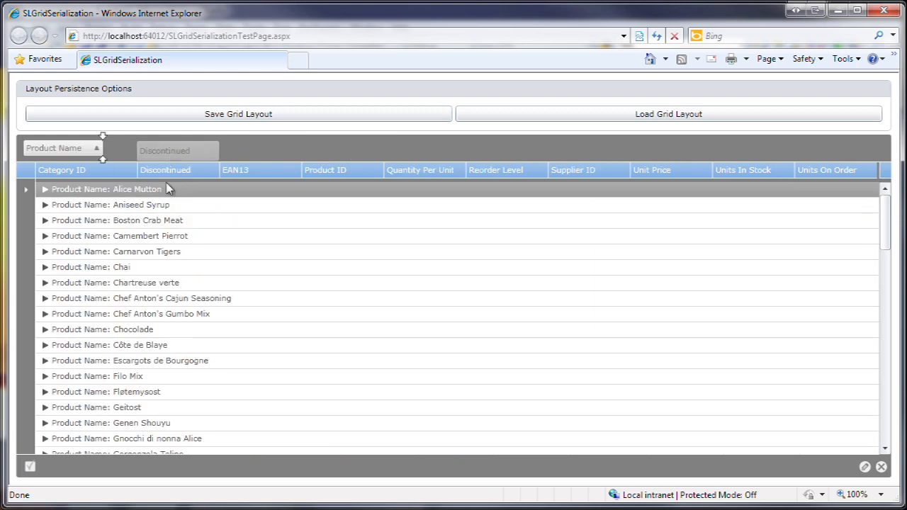
# Add a Unit Price greater than 20 filter in the Filter Editor.
pyautogui.click(44, 189)
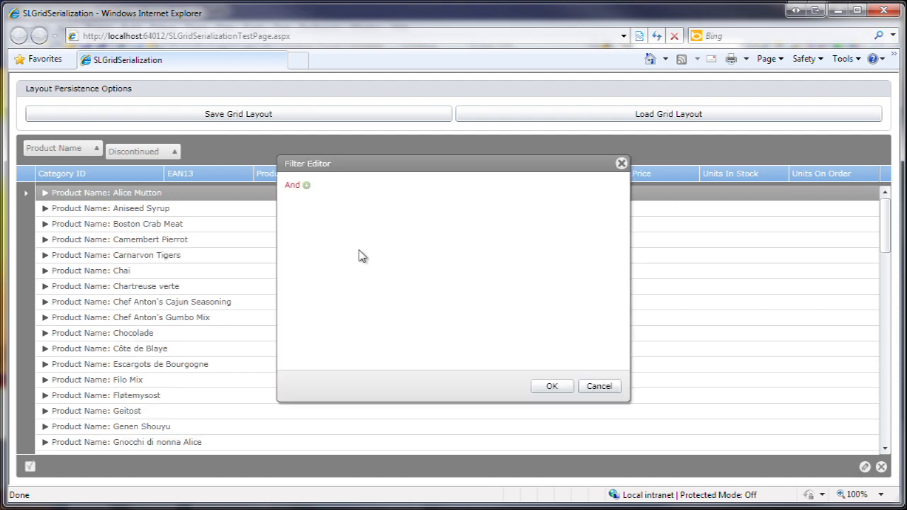
pyautogui.click(307, 185)
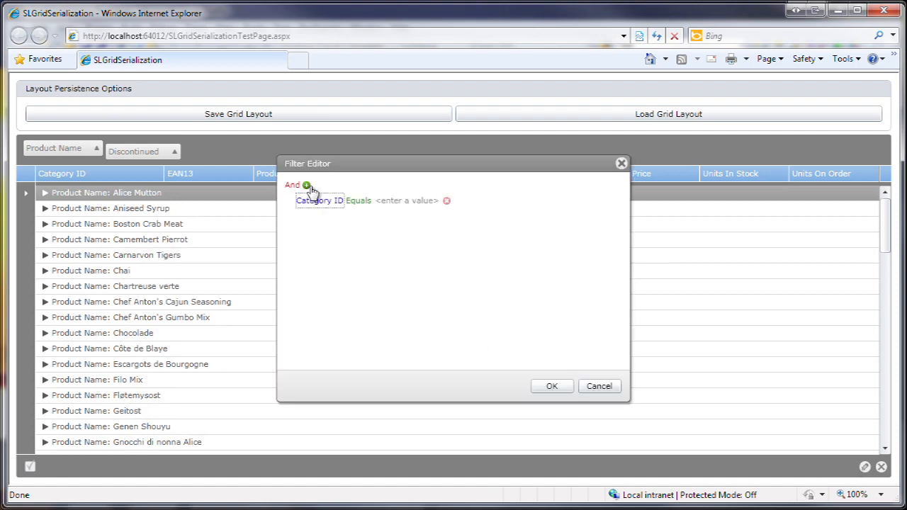
pyautogui.click(319, 200)
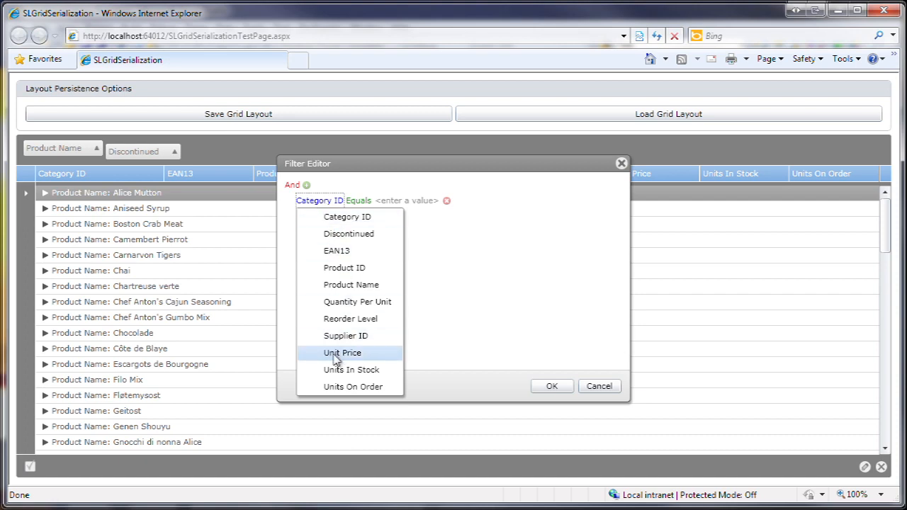
pyautogui.click(341, 353)
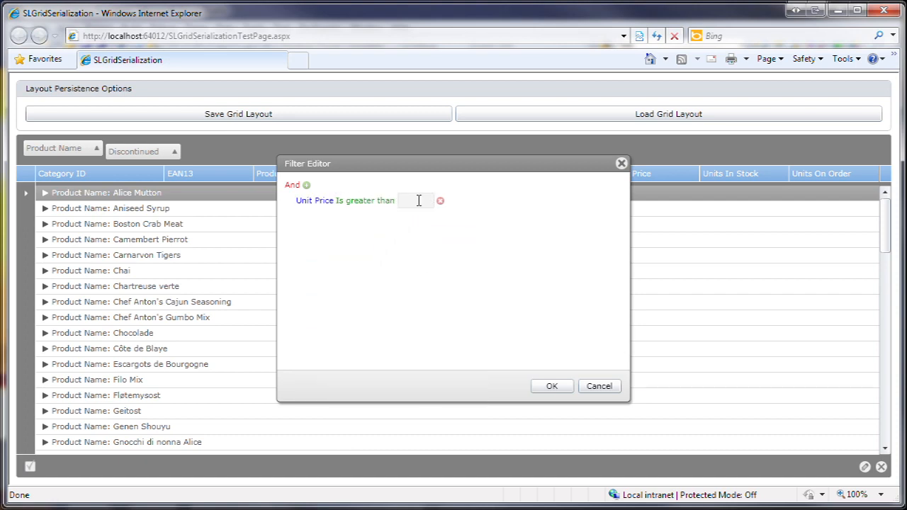
pyautogui.click(552, 386)
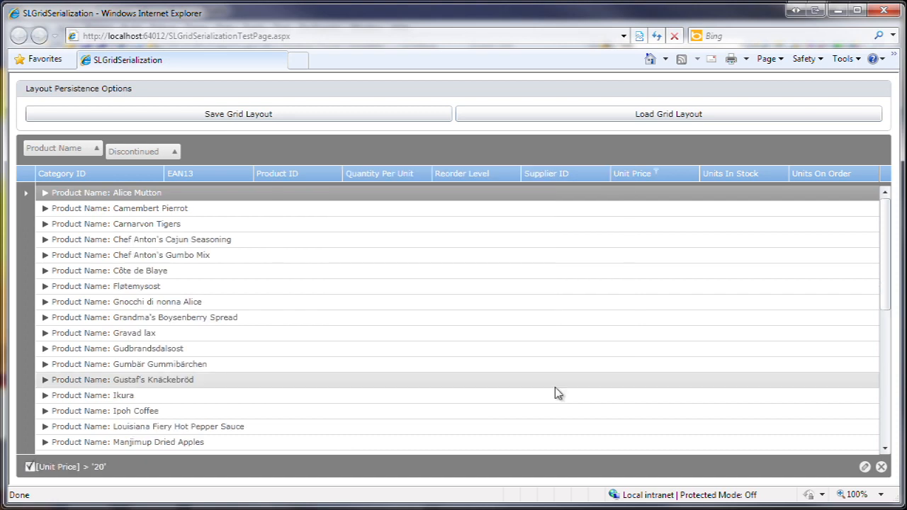
pyautogui.moveTo(280, 154)
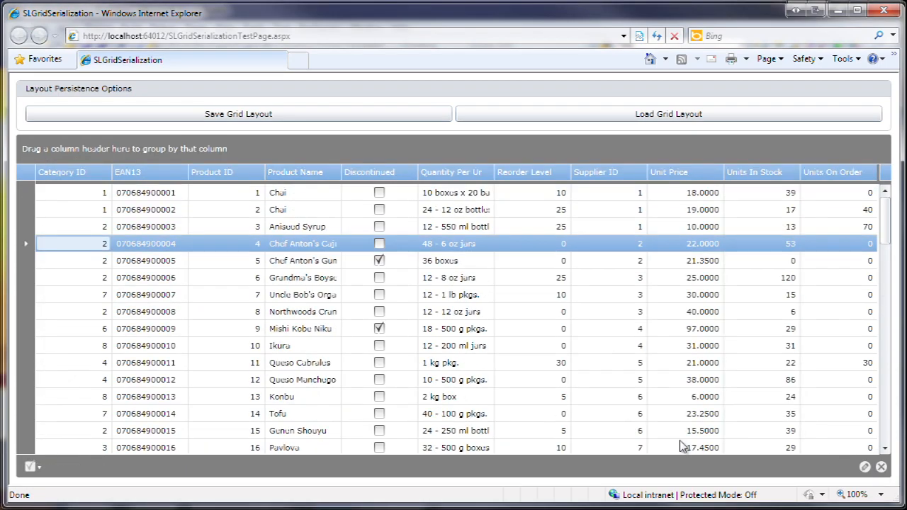
pyautogui.moveTo(287, 273)
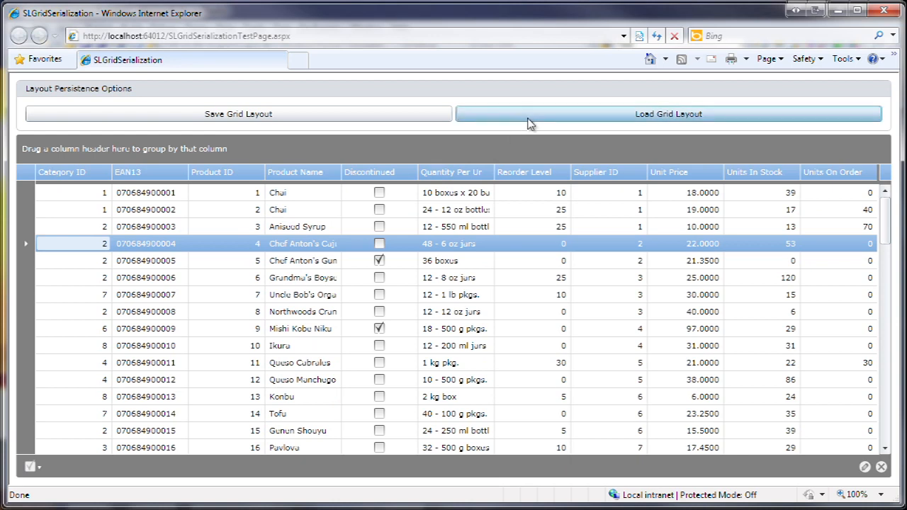
# Load the saved grid layout to restore Product Name/Discontinued grouping and the Unit Price > 20 filter.
pyautogui.click(667, 113)
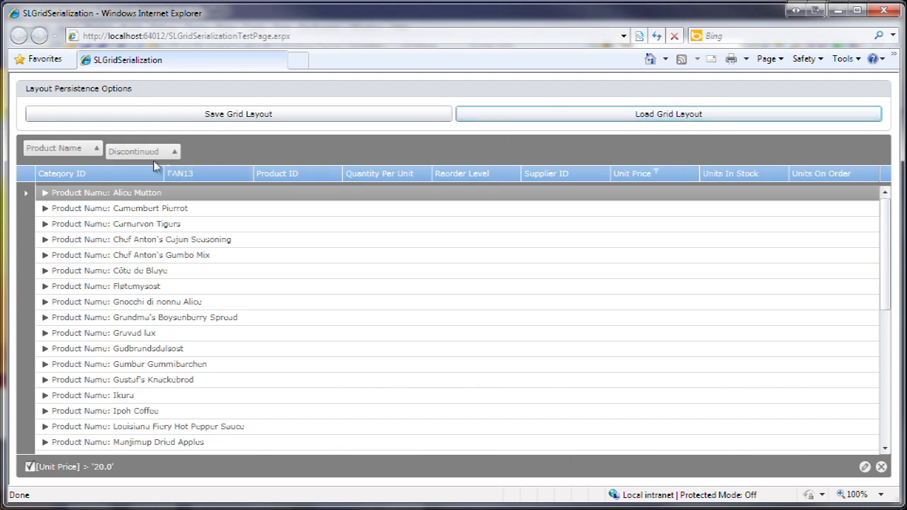